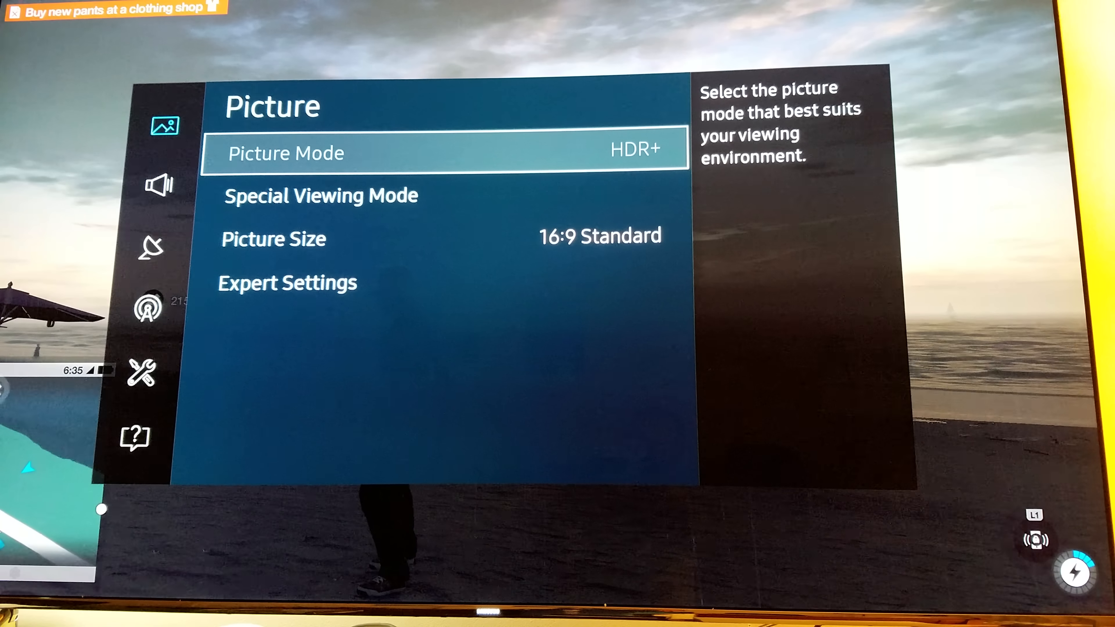
Keep Picture Mode on HDR+ and lower the Backlight from 20 to 14
{"action": "left_click", "coordinate": [287, 282]}
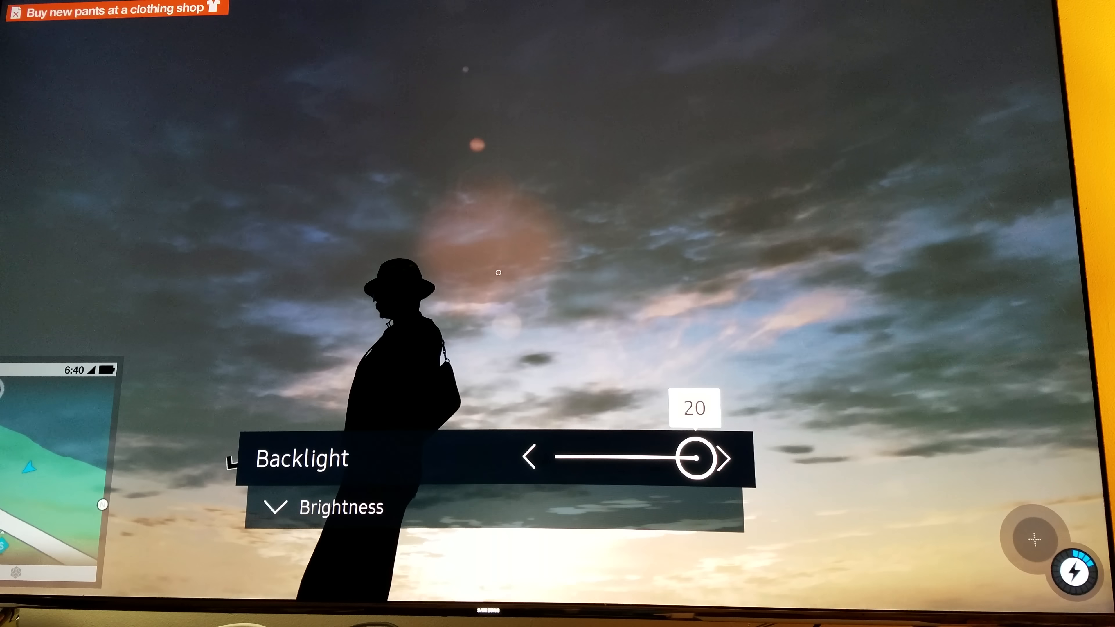
{"action": "left_click", "coordinate": [529, 458]}
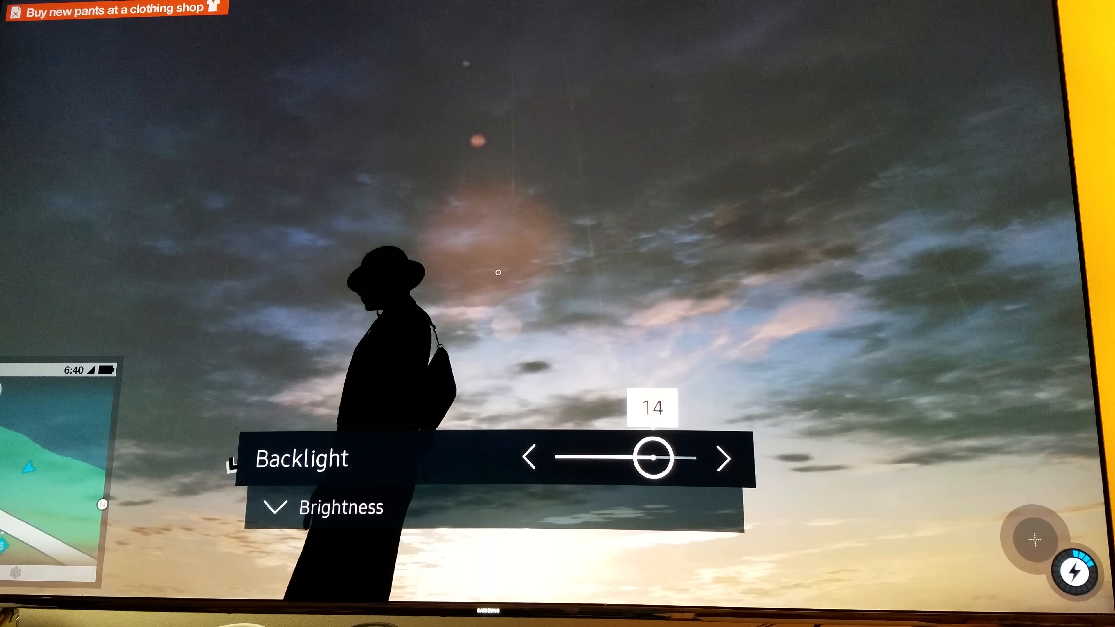
{"action": "left_click", "coordinate": [530, 458]}
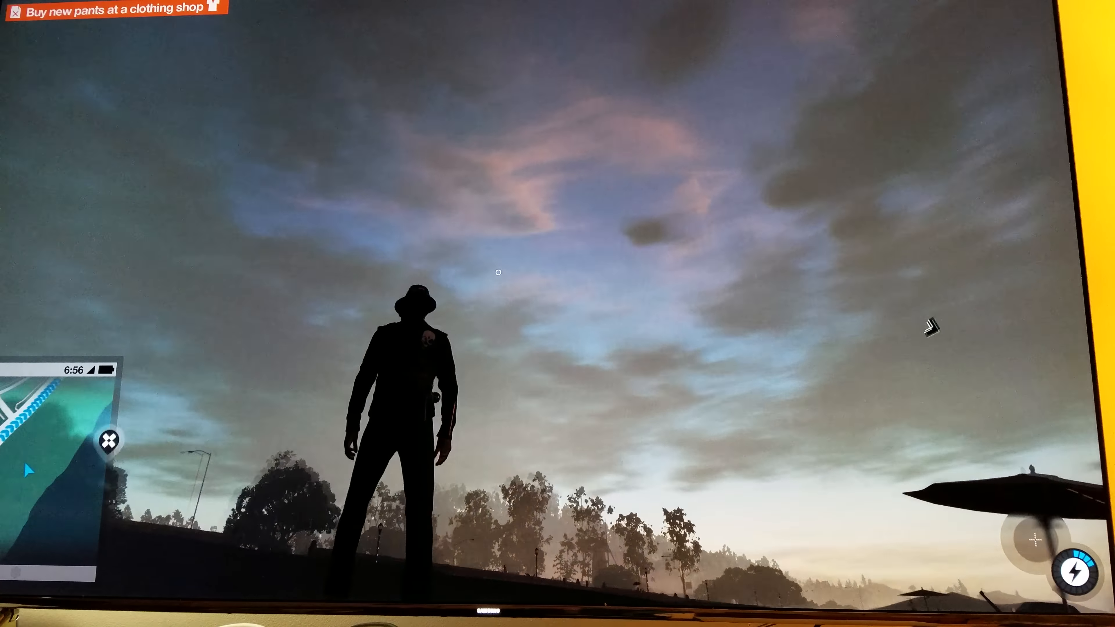
{"action": "mouse_move", "coordinate": [497, 272]}
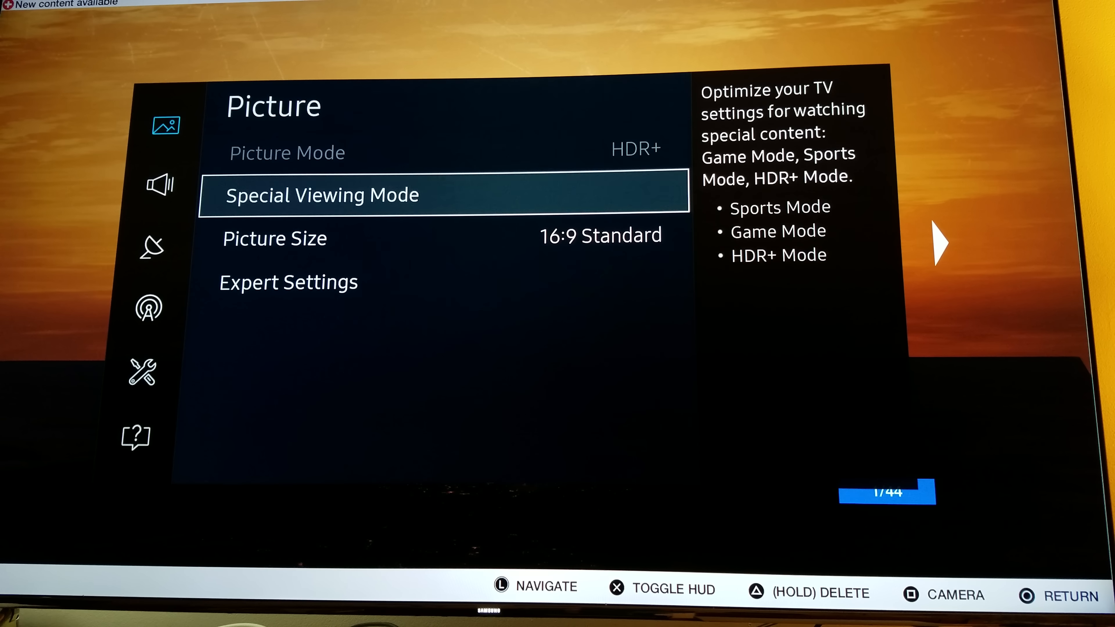
Show Expert Settings with Backlight 10, Brightness 35, Contrast 95, Sharpness 20, highlighting Brightness
{"action": "left_click", "coordinate": [288, 281]}
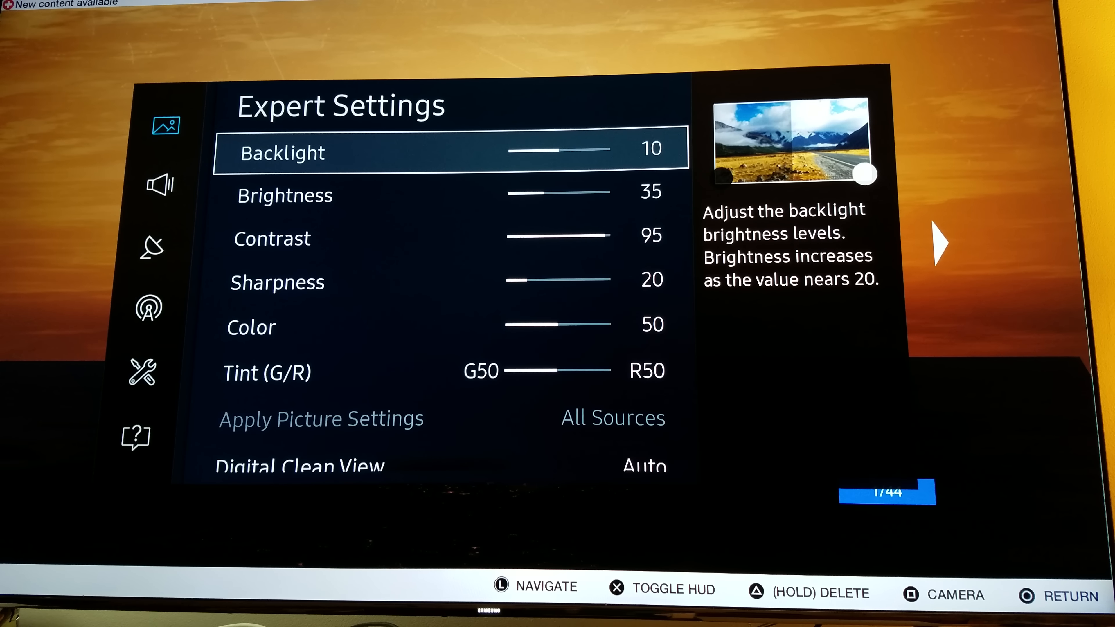
{"action": "key", "text": "Down"}
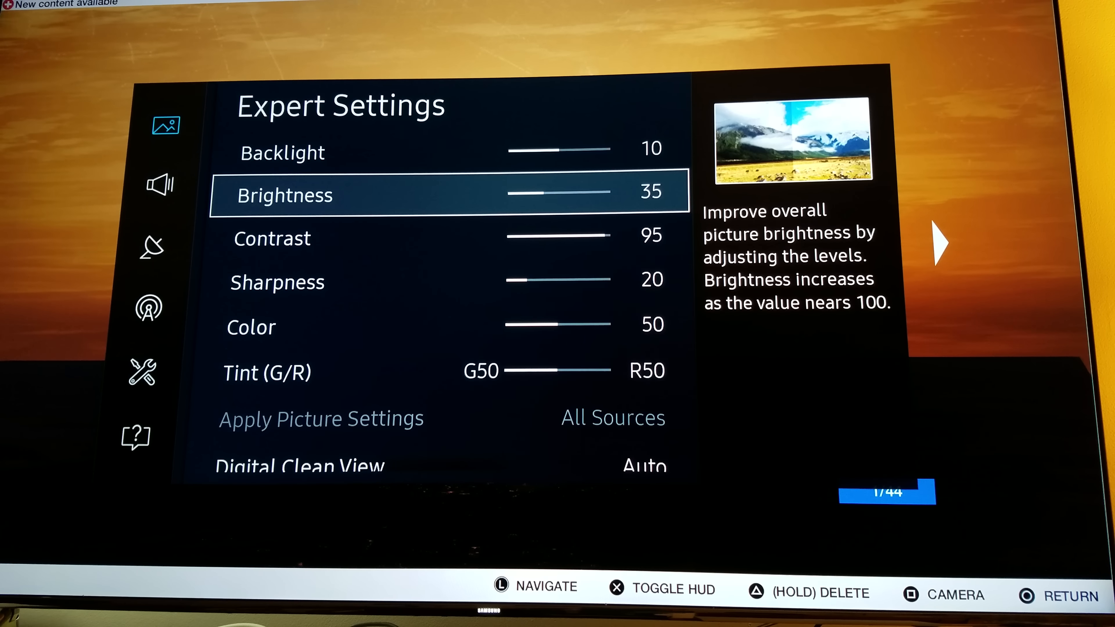